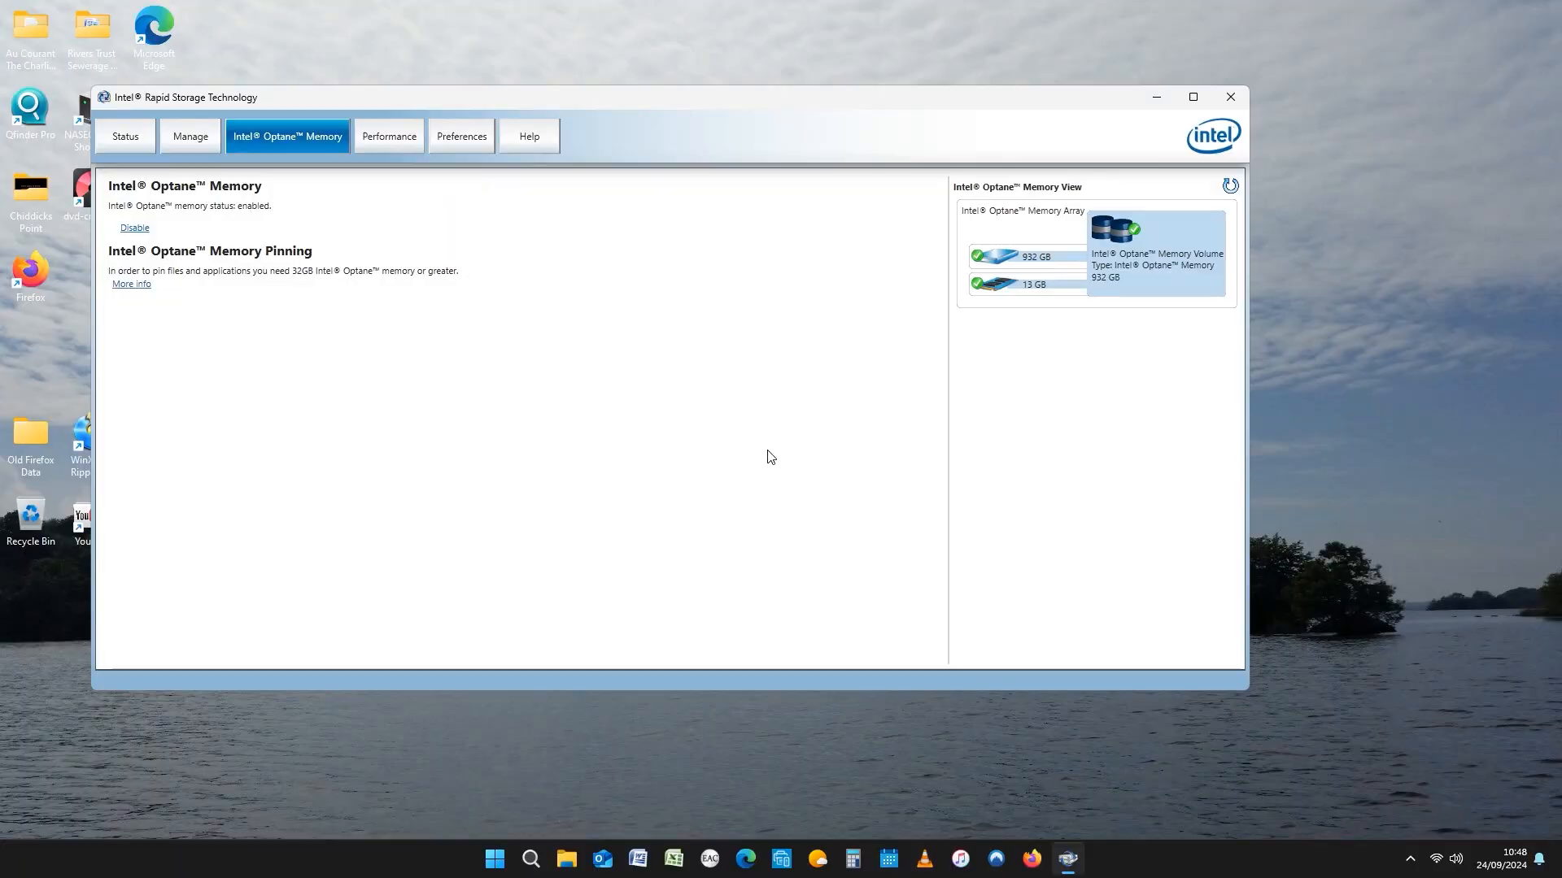
mouse_move(74, 264)
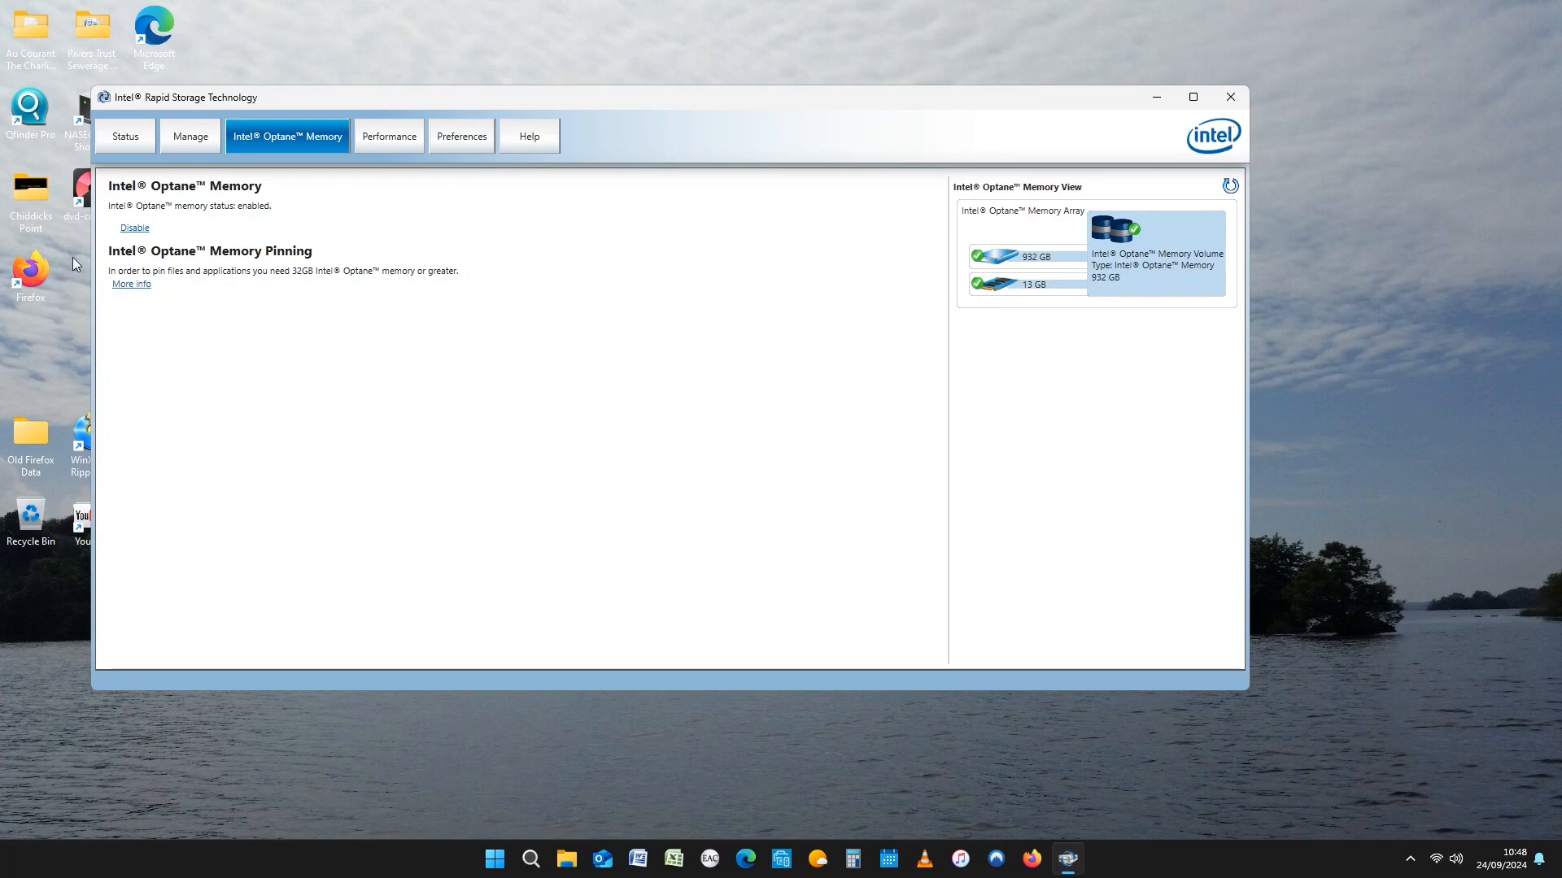